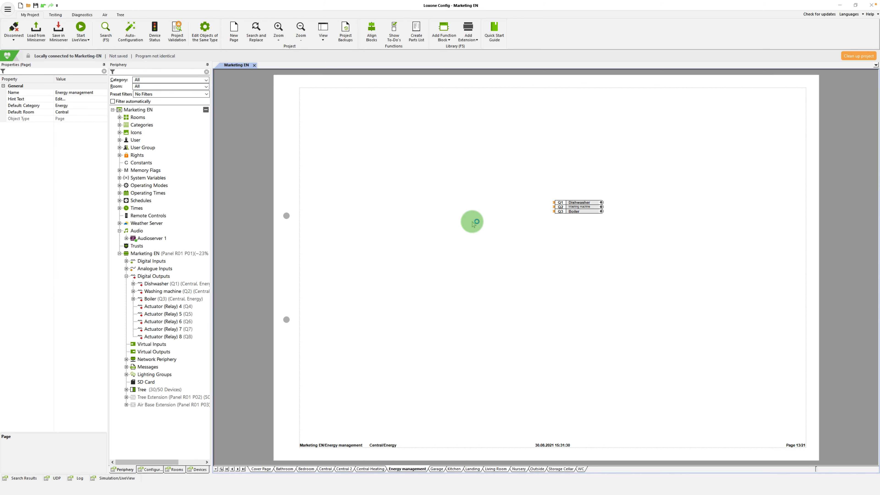
# Bring up the Energy Manager block's editable table of load settings.
pyautogui.click(444, 28)
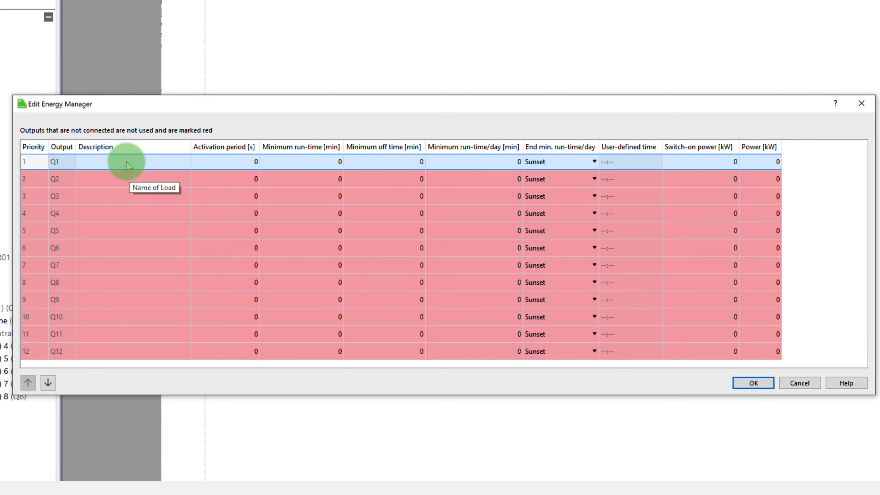
# Describe Q1–Q3 as Dishwasher, Washing machine and Boiler, the first two with 20 s activation periods.
pyautogui.write('D')
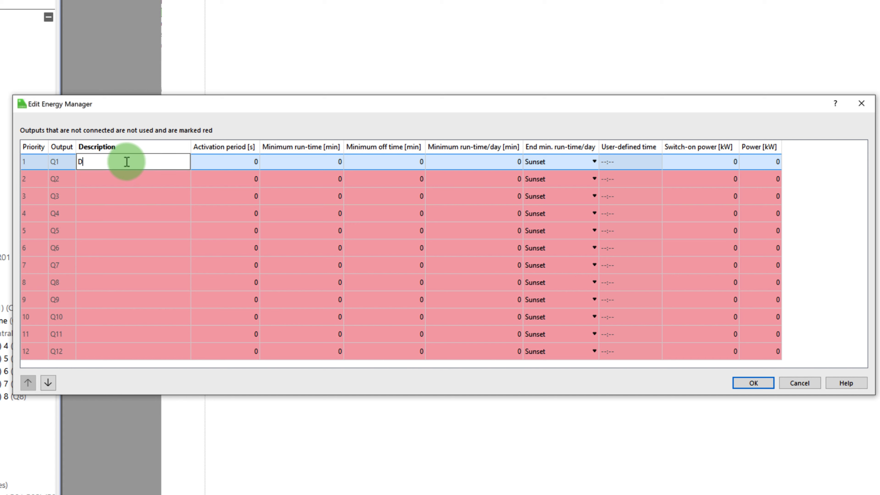
pyautogui.write('Dishwasher')
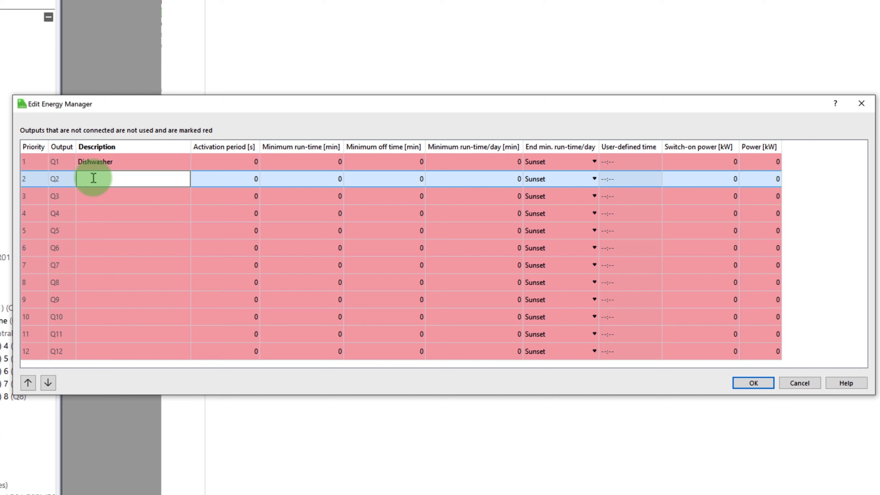
pyautogui.write('Washing machine')
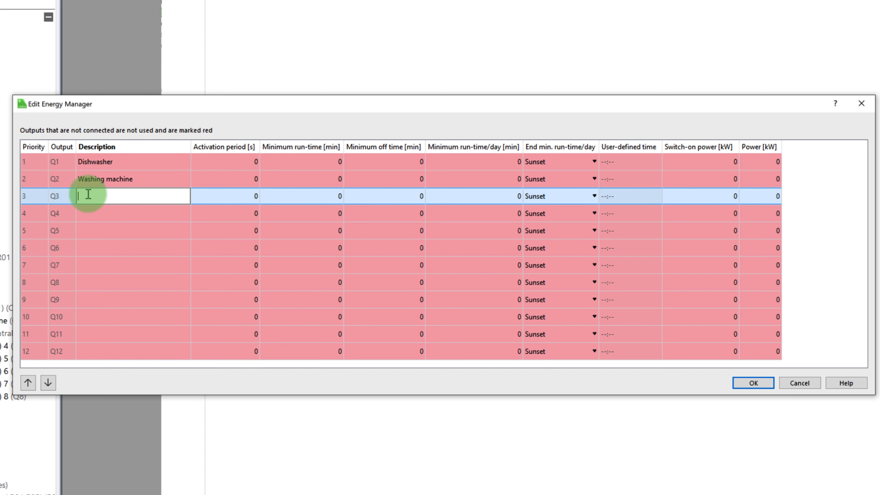
pyautogui.write('boiler')
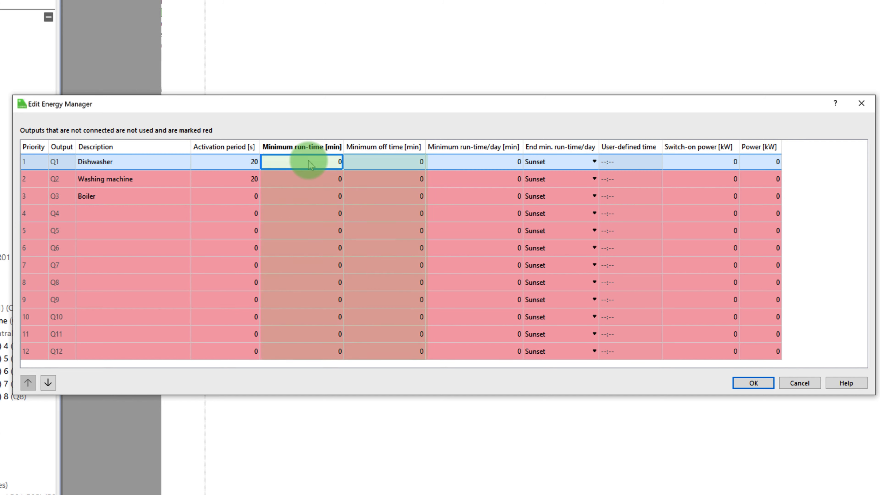
# Set minimum run-times of 120 min for the Dishwasher and 90 min for the Washing machine.
pyautogui.write('12')
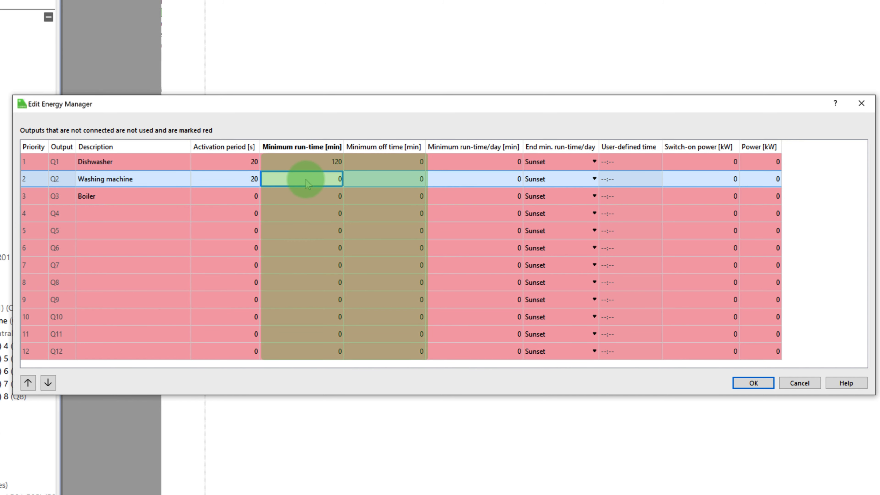
pyautogui.write('90')
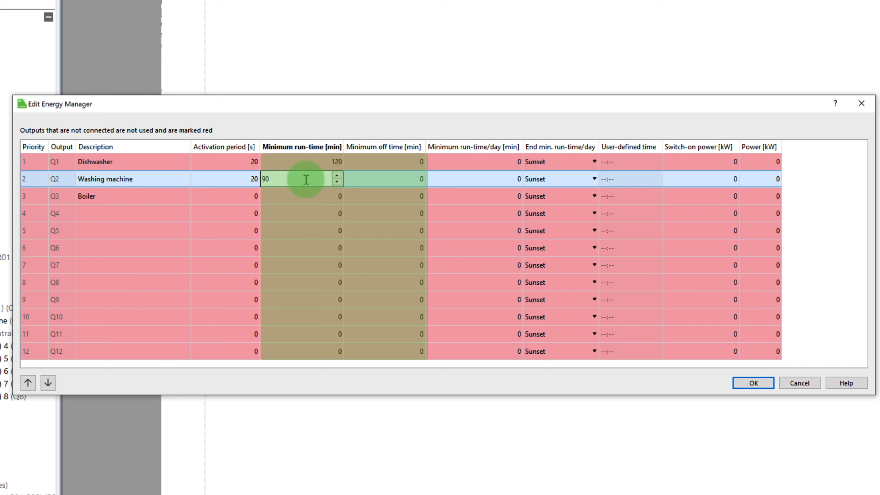
pyautogui.click(395, 161)
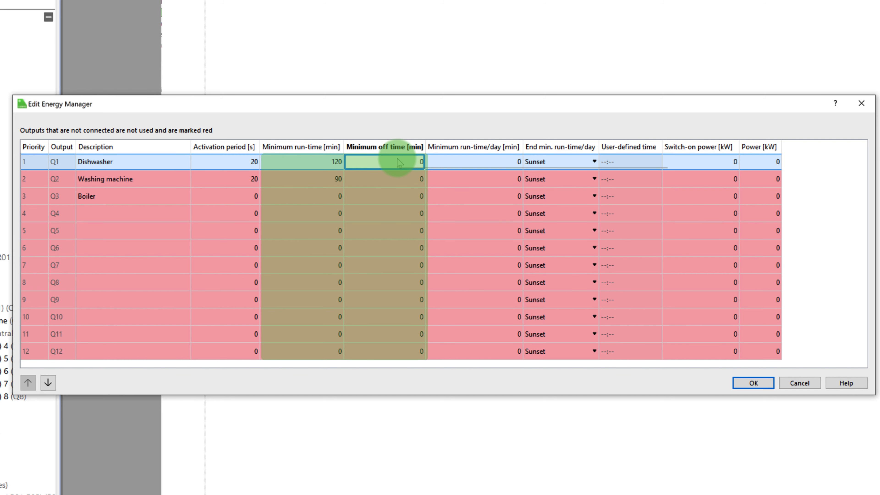
pyautogui.moveTo(399, 163)
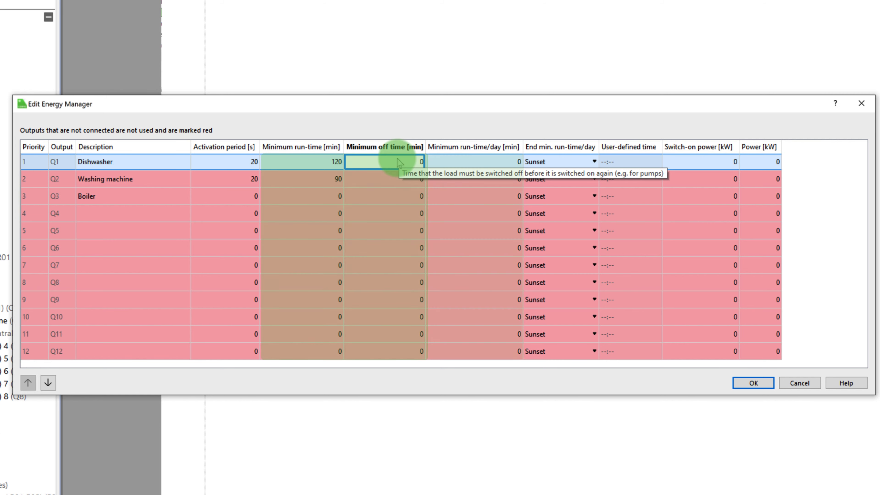
# Give the Dishwasher a 120 min/day run-time ending at a user-defined 18:30.
pyautogui.click(474, 162)
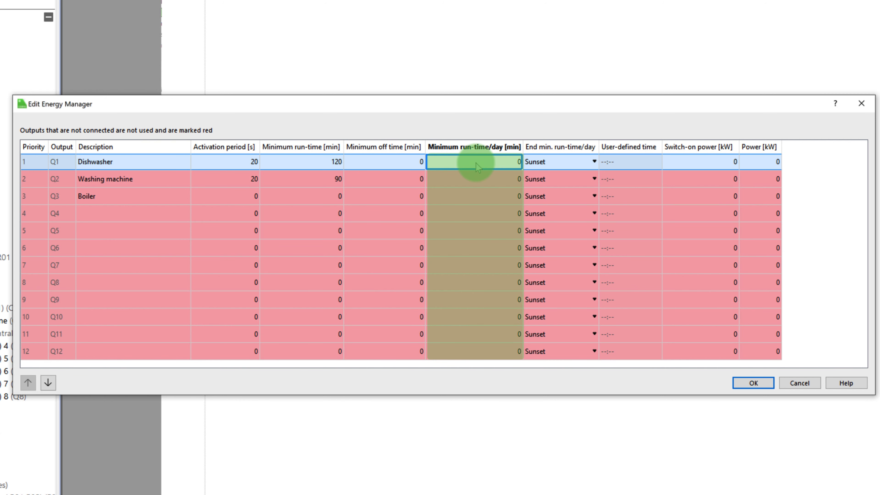
pyautogui.write('120')
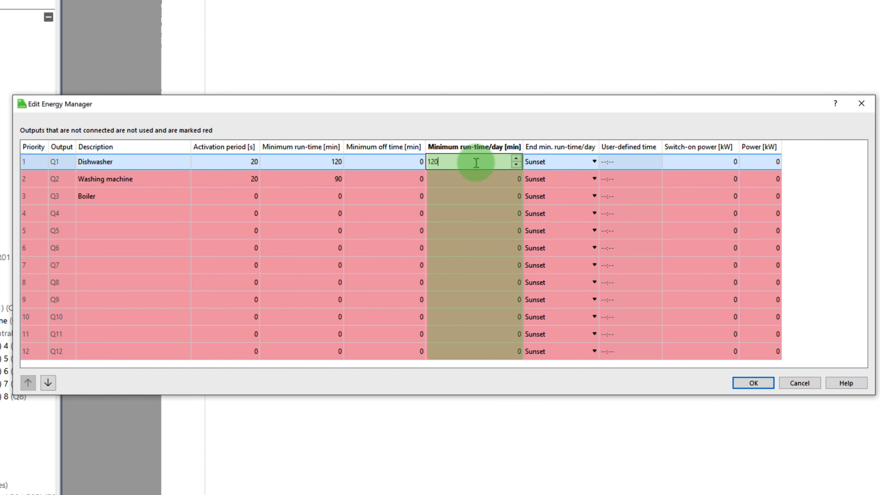
pyautogui.moveTo(564, 168)
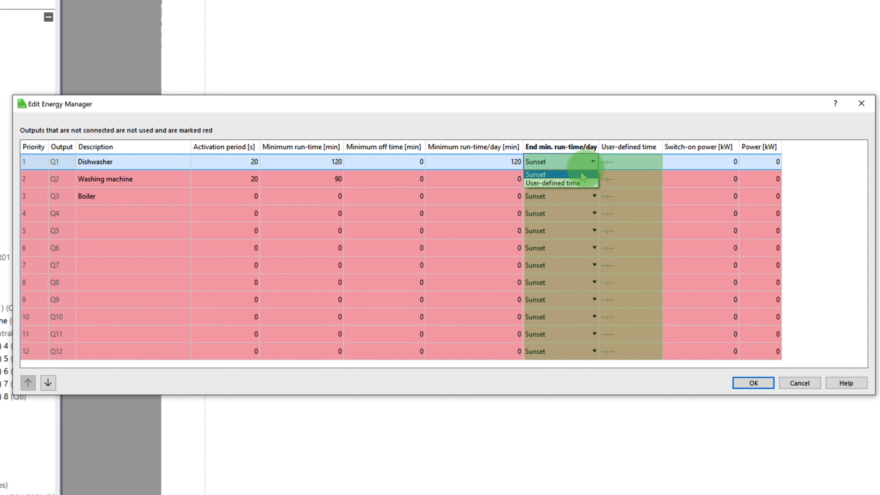
pyautogui.click(552, 183)
pyautogui.write('18:30')
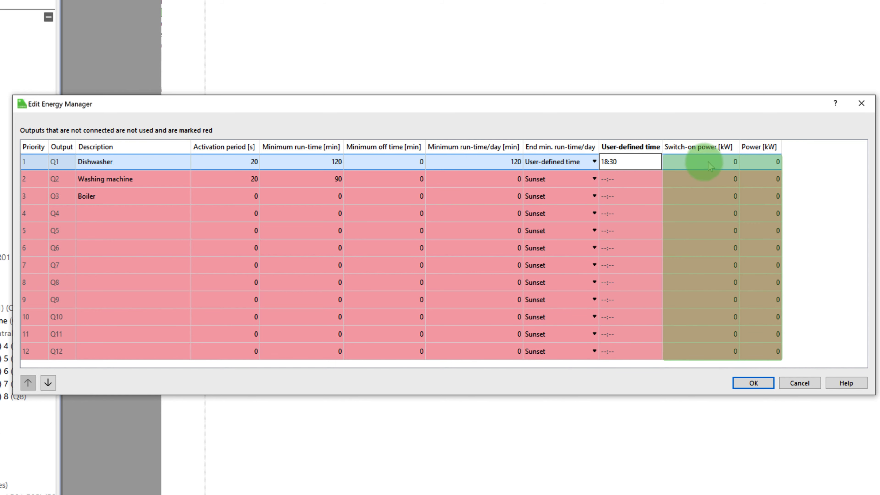
# Enter switch-on powers of 1, 2.1 and 2.5 kW for Dishwasher, Washing machine and Boiler, and apply.
pyautogui.click(701, 161)
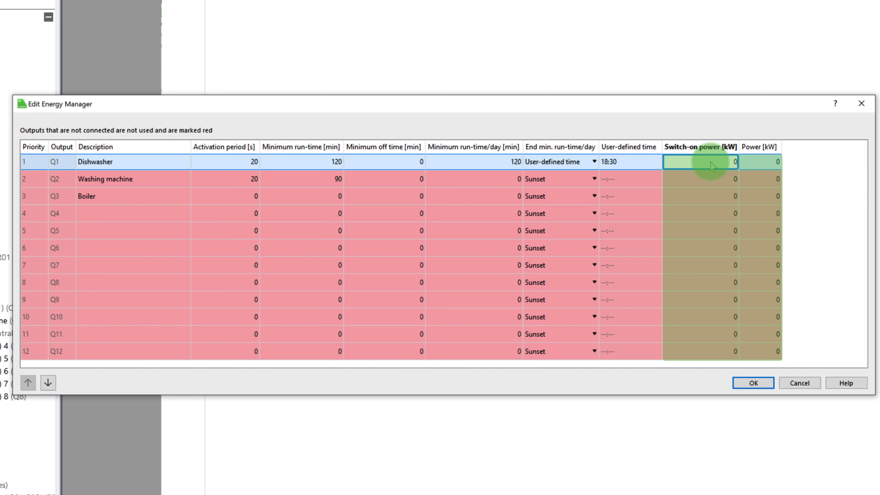
pyautogui.write('1')
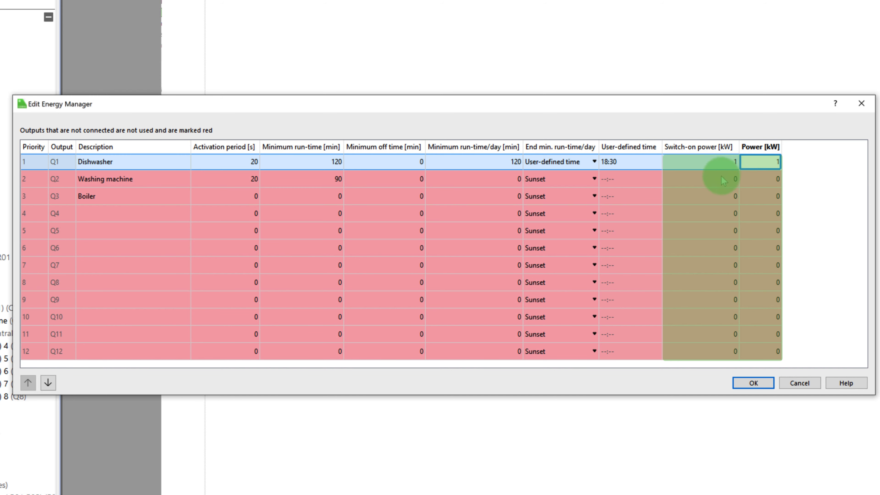
pyautogui.click(720, 179)
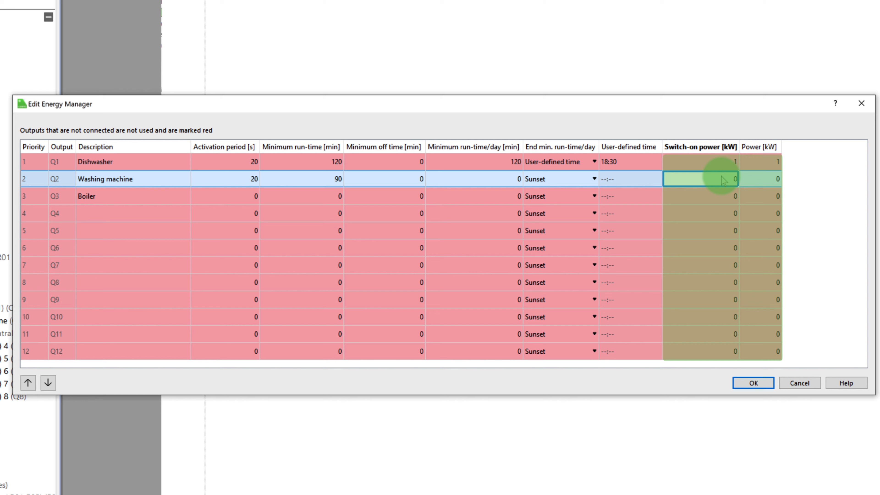
pyautogui.write('2.1')
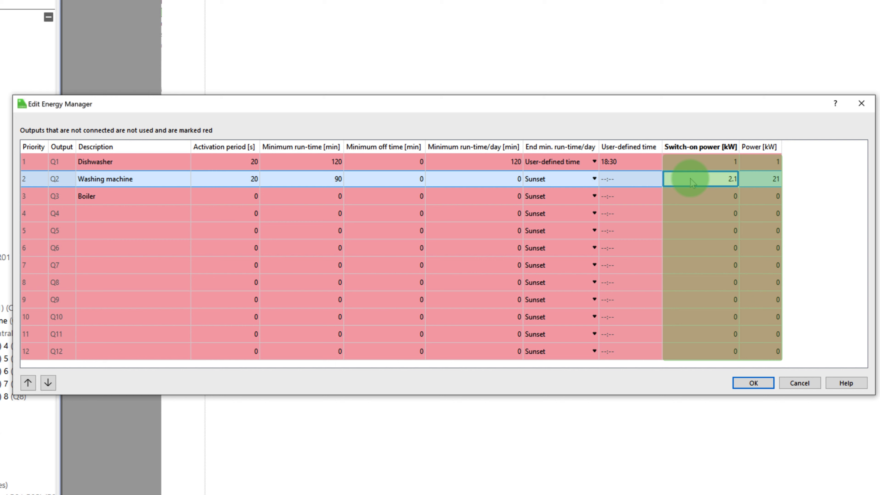
pyautogui.click(701, 196)
pyautogui.write('2.5')
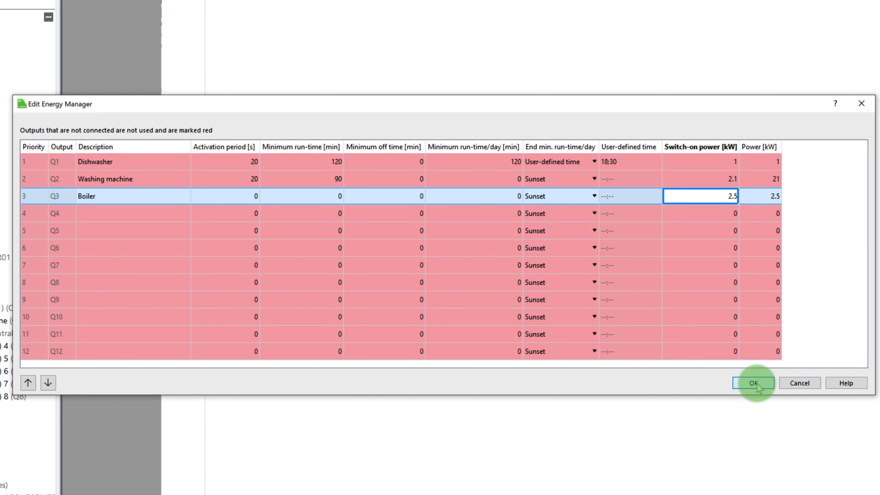
pyautogui.click(754, 384)
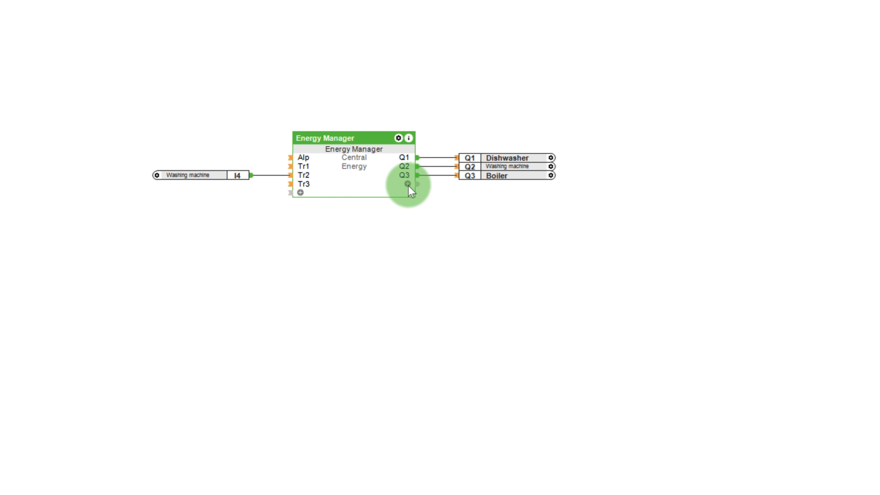
# Display the residual-energy output AQr on the Energy Manager block.
pyautogui.click(407, 183)
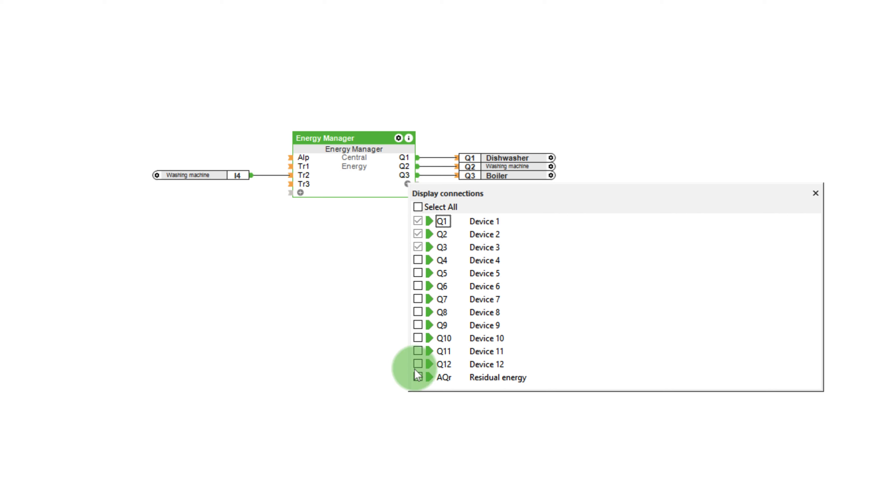
pyautogui.click(420, 377)
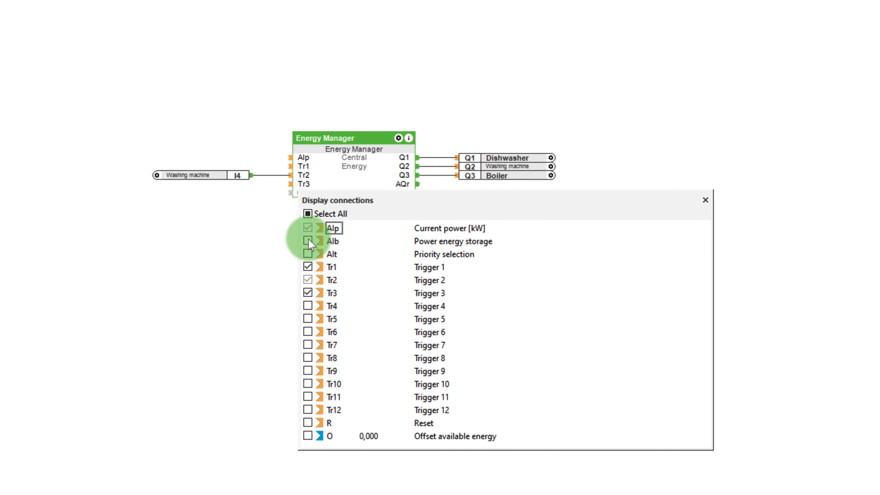
pyautogui.moveTo(308, 235)
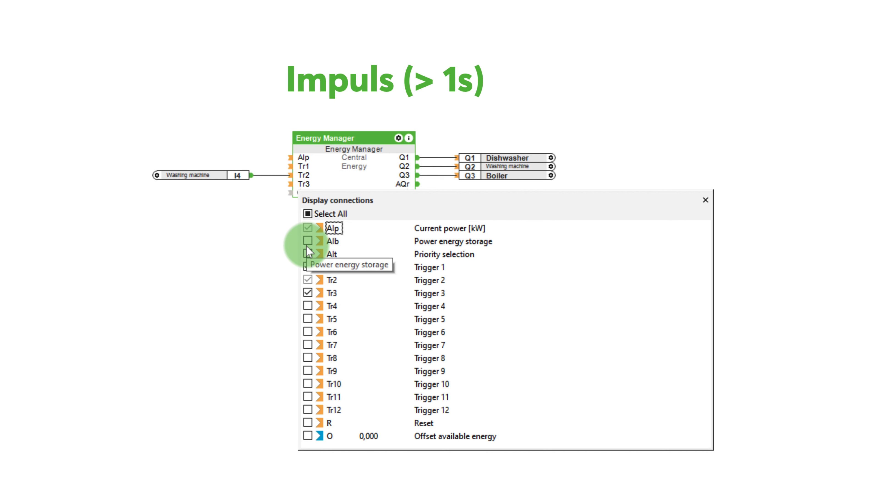
# Display the AIb and AIt inputs and wire the Current Power virtual input to AIp.
pyautogui.click(308, 241)
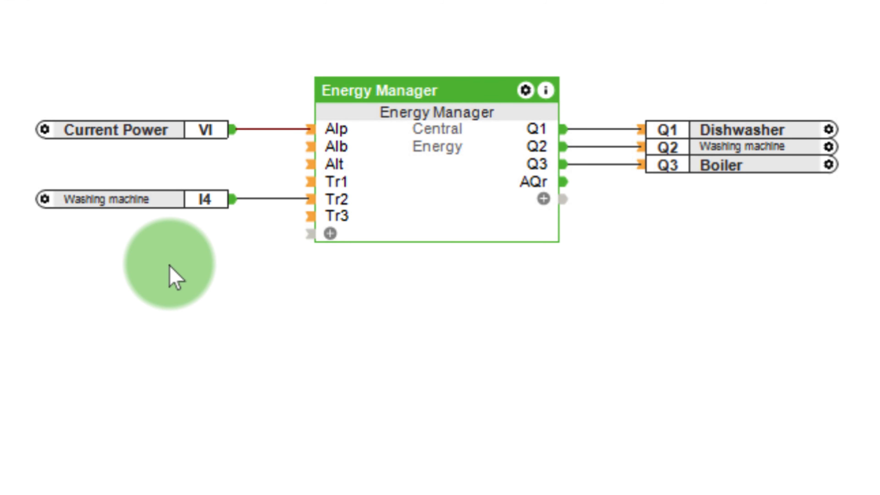
pyautogui.click(116, 130)
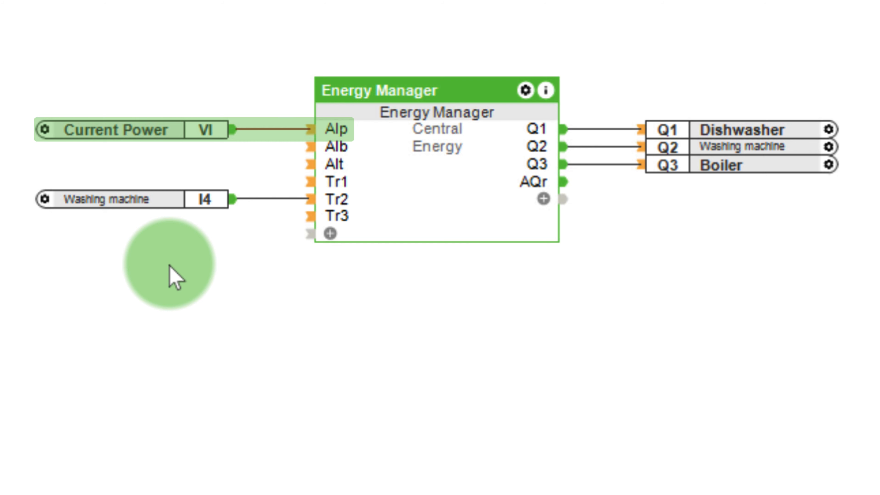